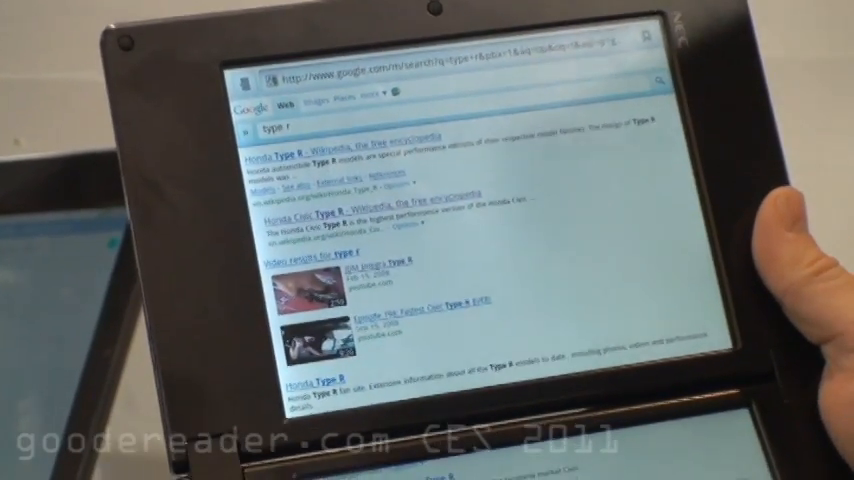
pyautogui.scroll(-3)
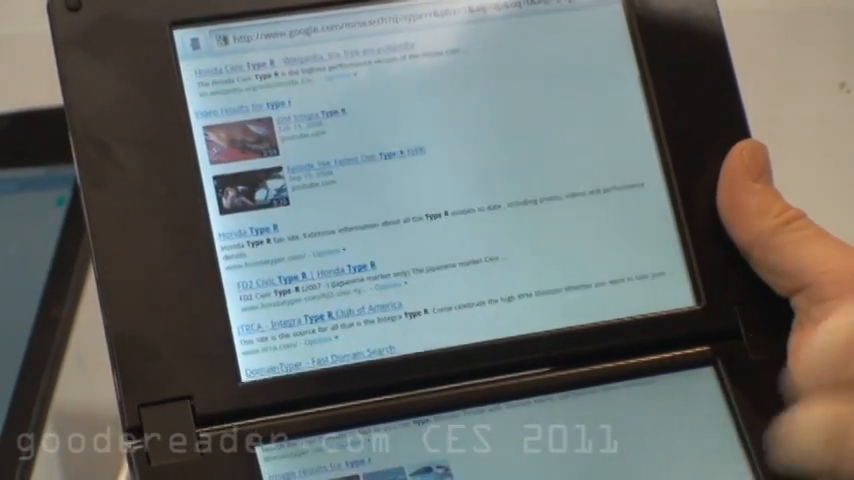